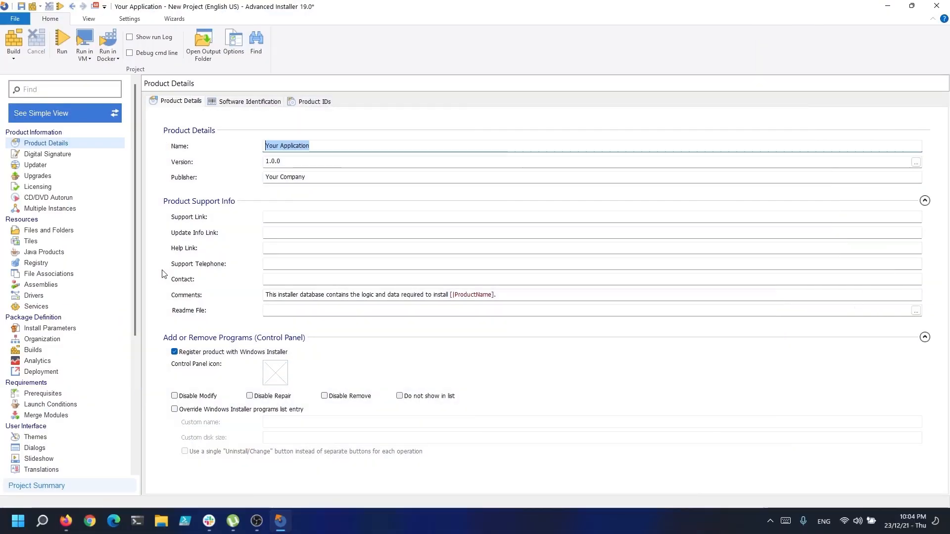
# Step: View Files and Folders, with Sample Redirect.exe listed in the Application Folder
pyautogui.click(48, 230)
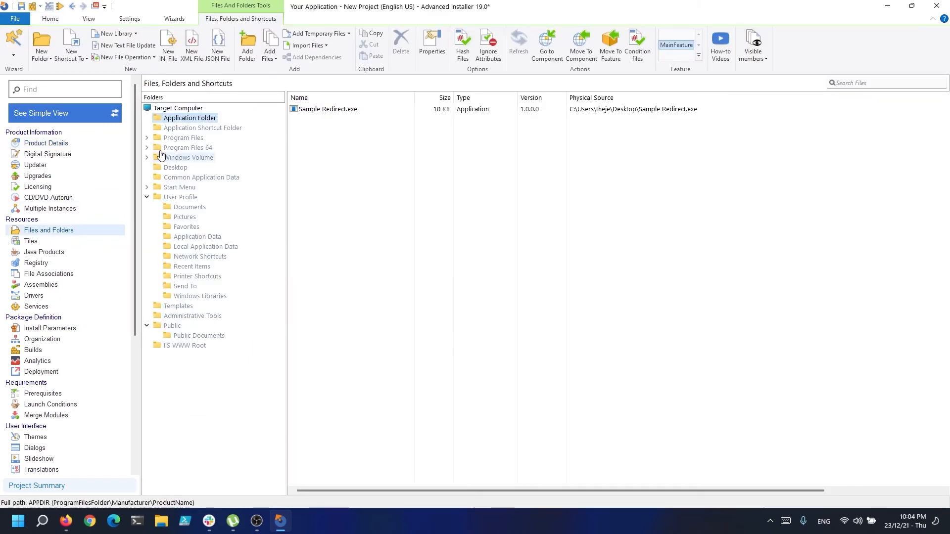
pyautogui.moveTo(366, 162)
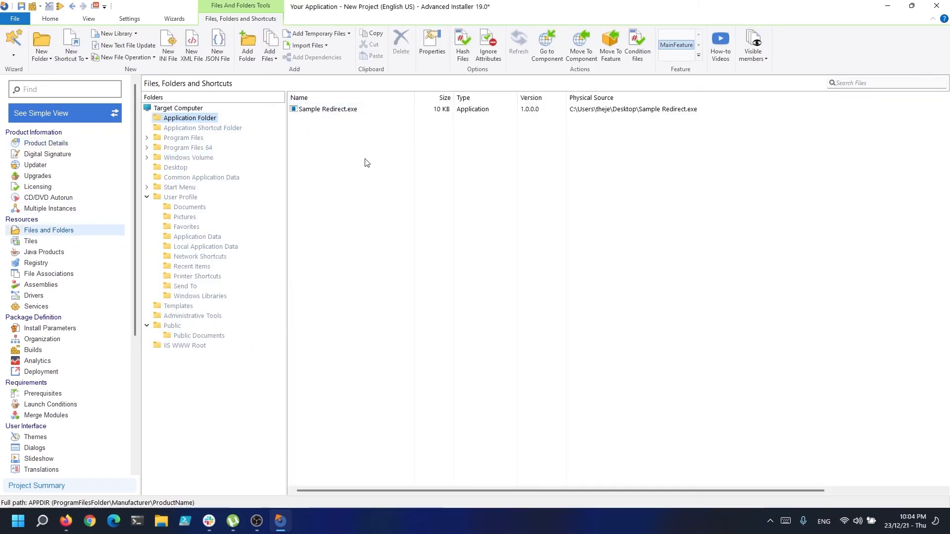
pyautogui.scroll(-3)
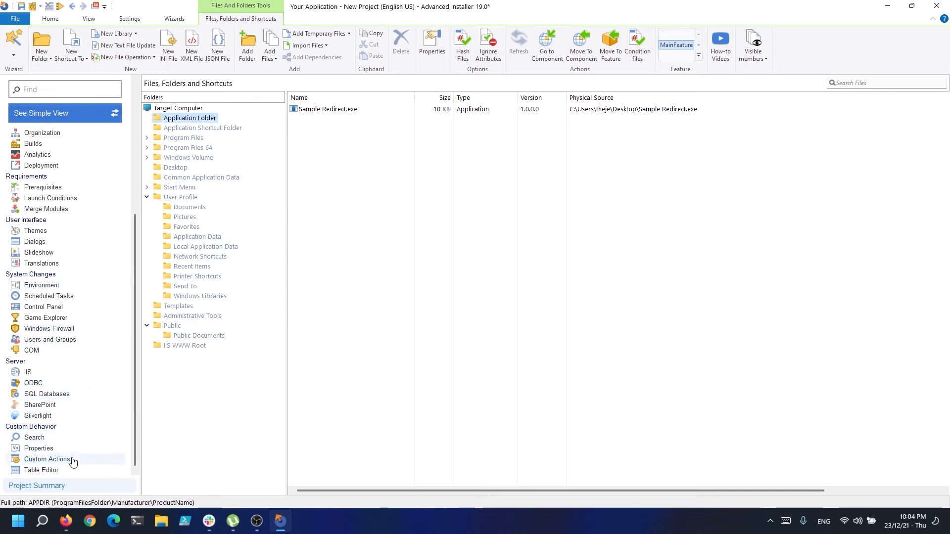
# Step: Add a Launch EXE With Working Directory action running Sample Redirect.exe from the Application Folder
pyautogui.click(46, 459)
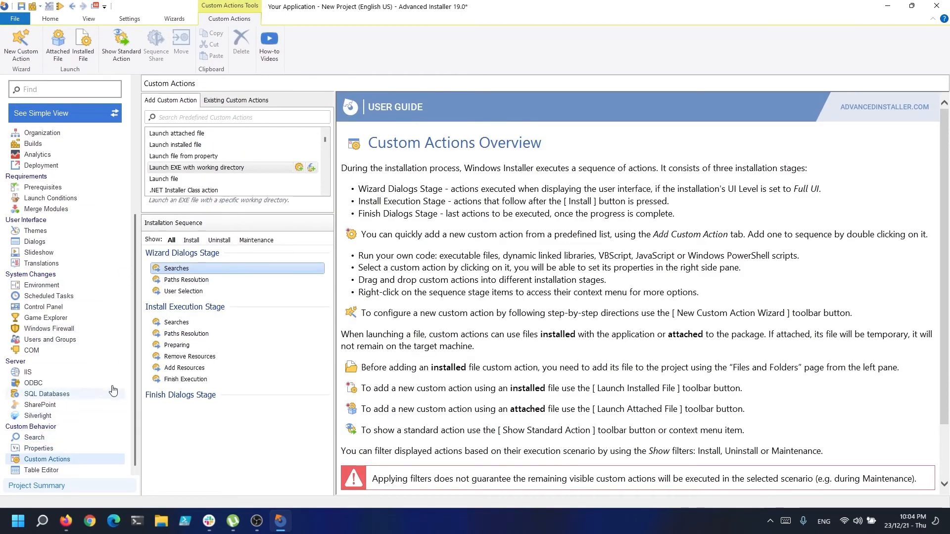
pyautogui.moveTo(298, 183)
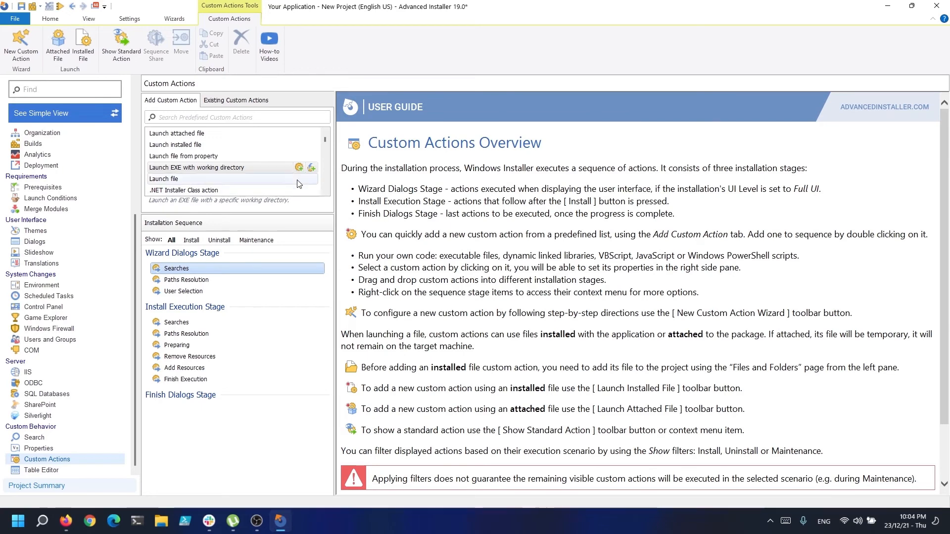
pyautogui.moveTo(299, 169)
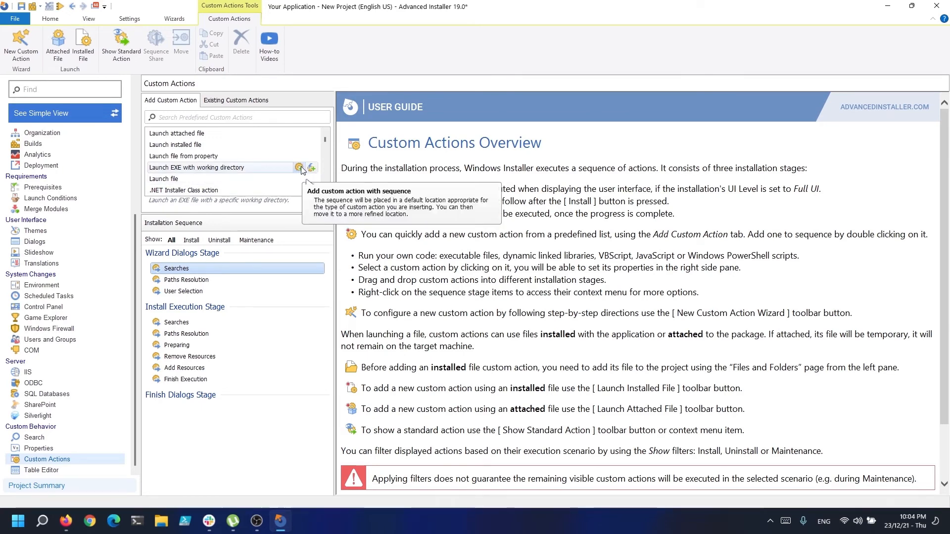
pyautogui.click(299, 168)
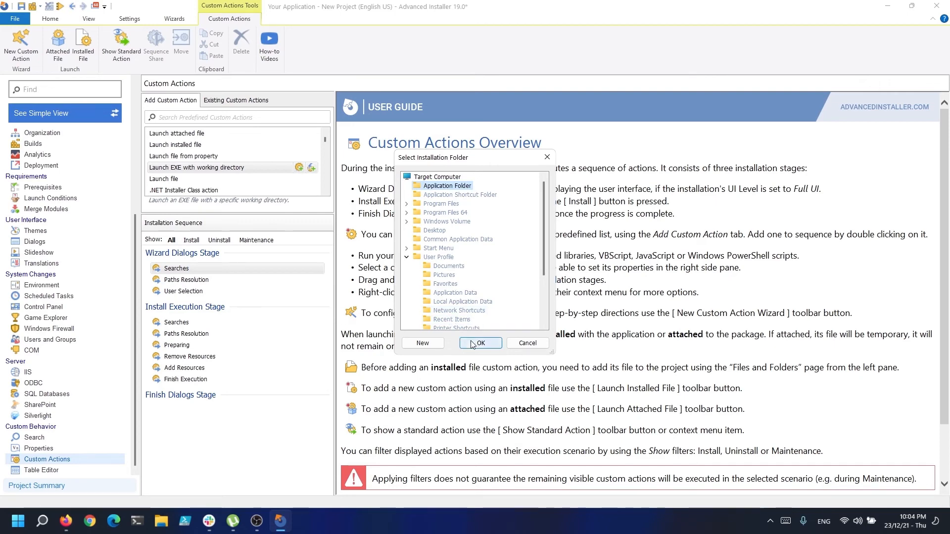
pyautogui.click(479, 344)
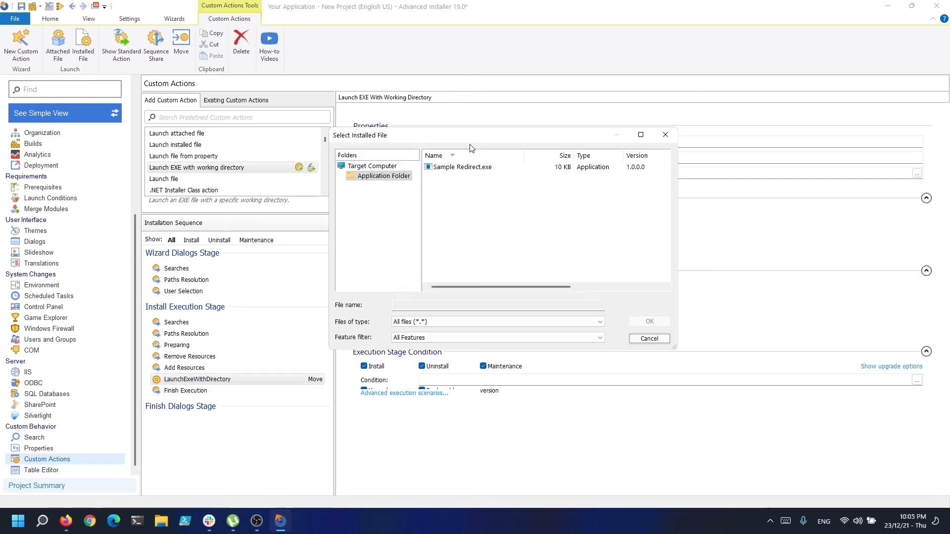
pyautogui.doubleClick(463, 166)
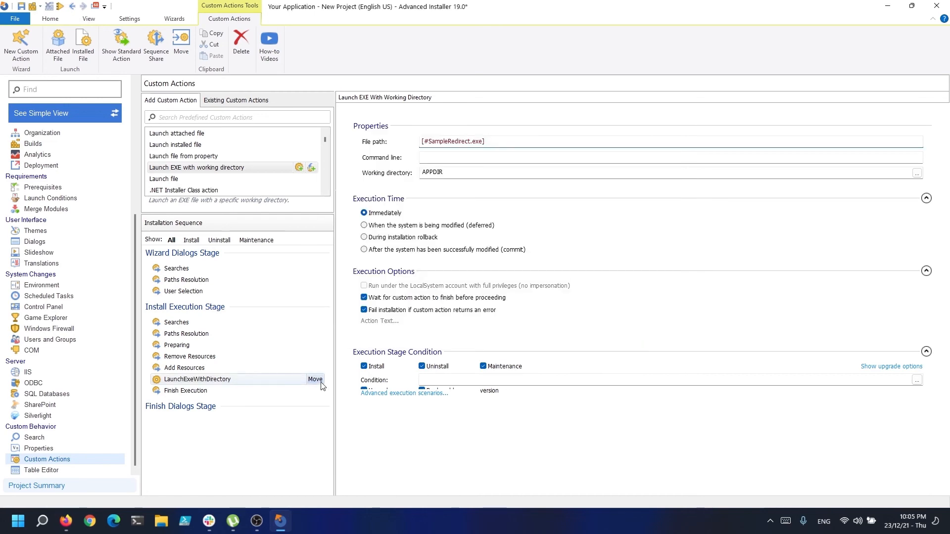
# Step: Move LaunchExeWithDirectory below Finish Execution in the Install Execution Stage
pyautogui.click(314, 379)
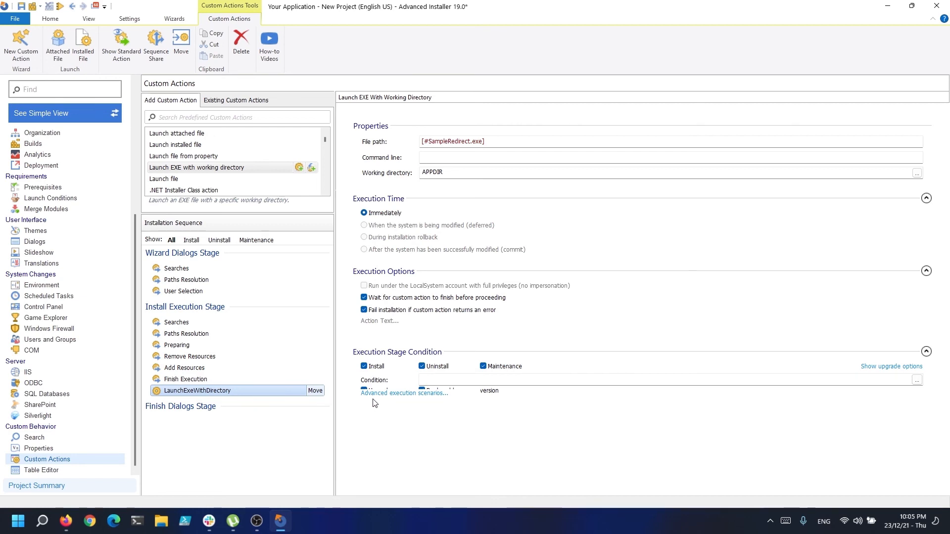
pyautogui.moveTo(530, 339)
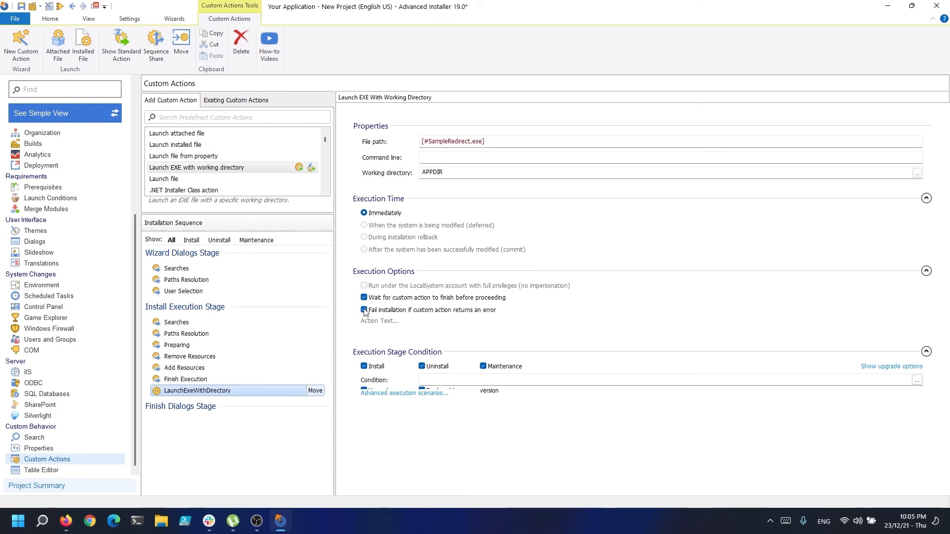
# Step: Disable fail-on-error and uncheck Uninstall and Maintenance so the action runs only during install
pyautogui.click(365, 310)
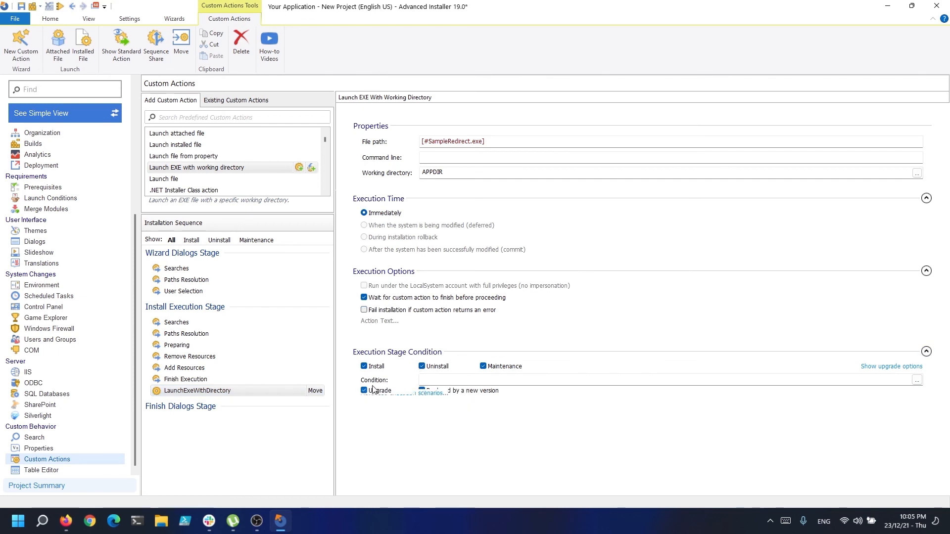
pyautogui.click(422, 366)
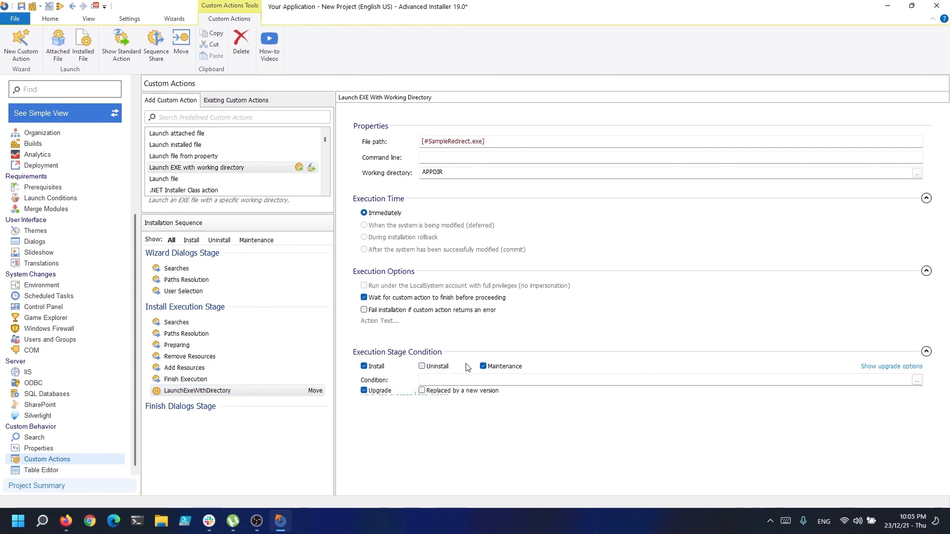
pyautogui.click(483, 366)
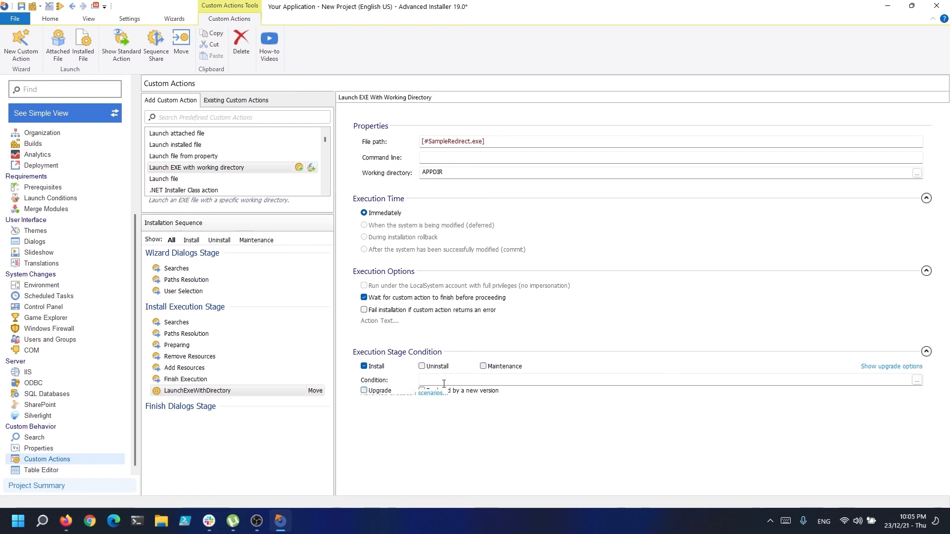
# Step: Enter the condition NOT Installed for the launch action
pyautogui.write('N')
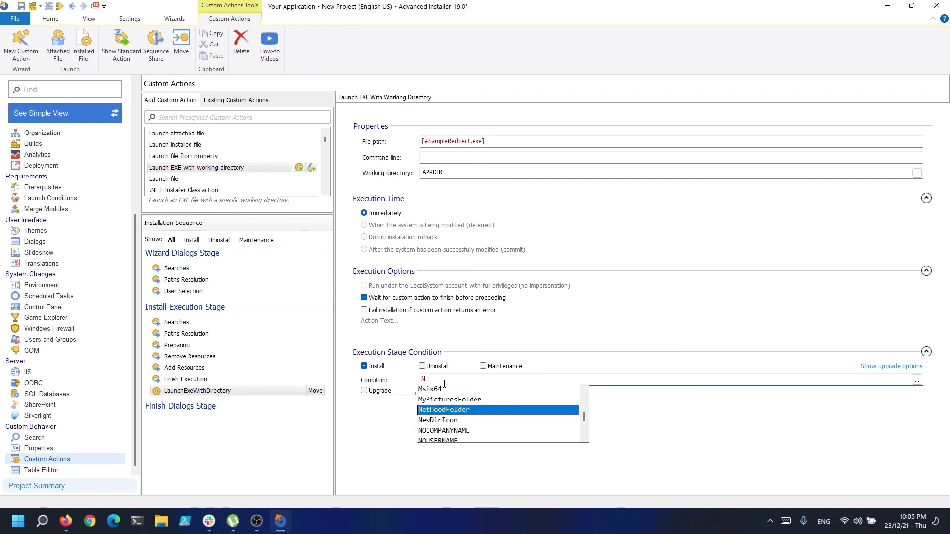
pyautogui.write('OT')
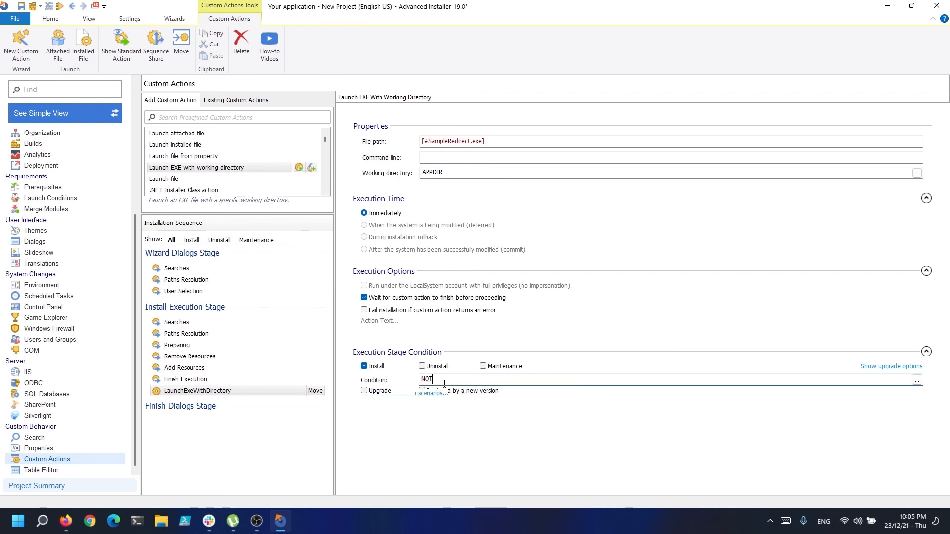
pyautogui.write('I')
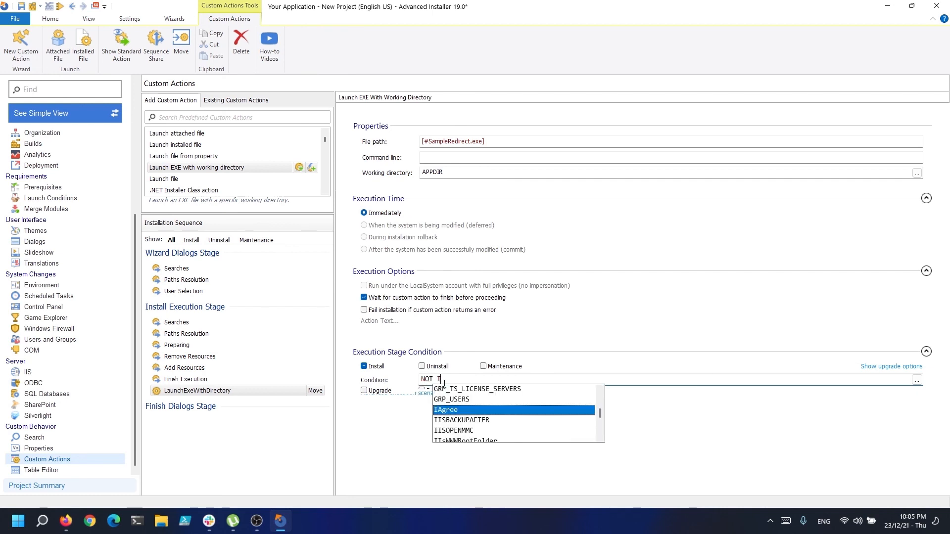
pyautogui.write('Insta')
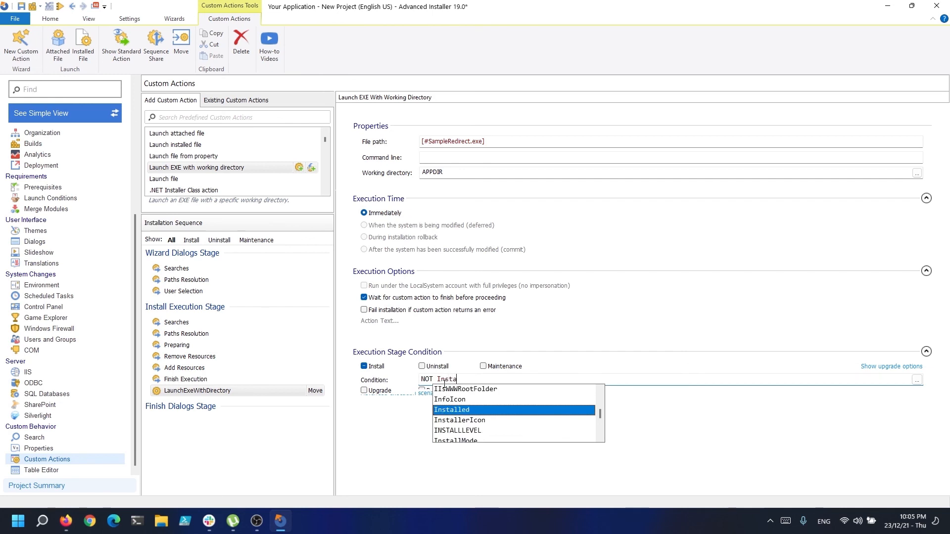
pyautogui.write('ll')
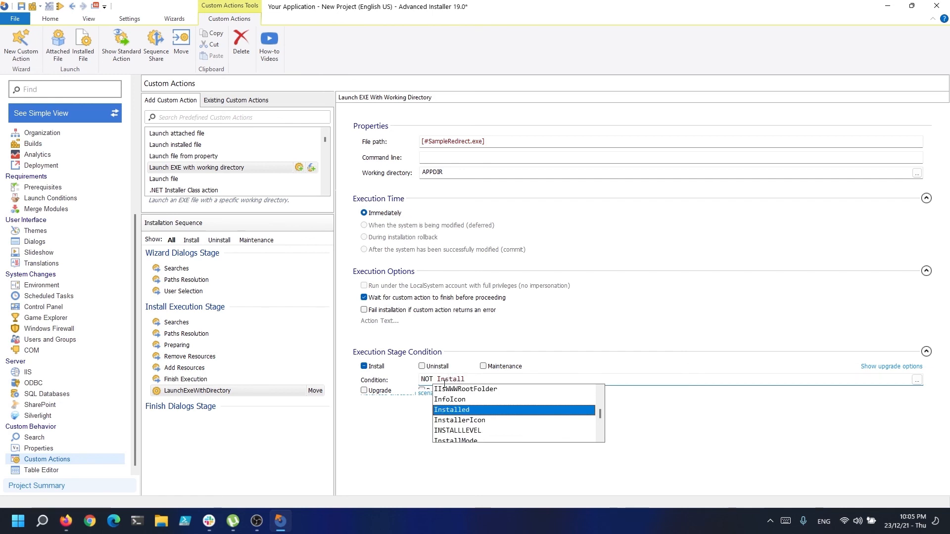